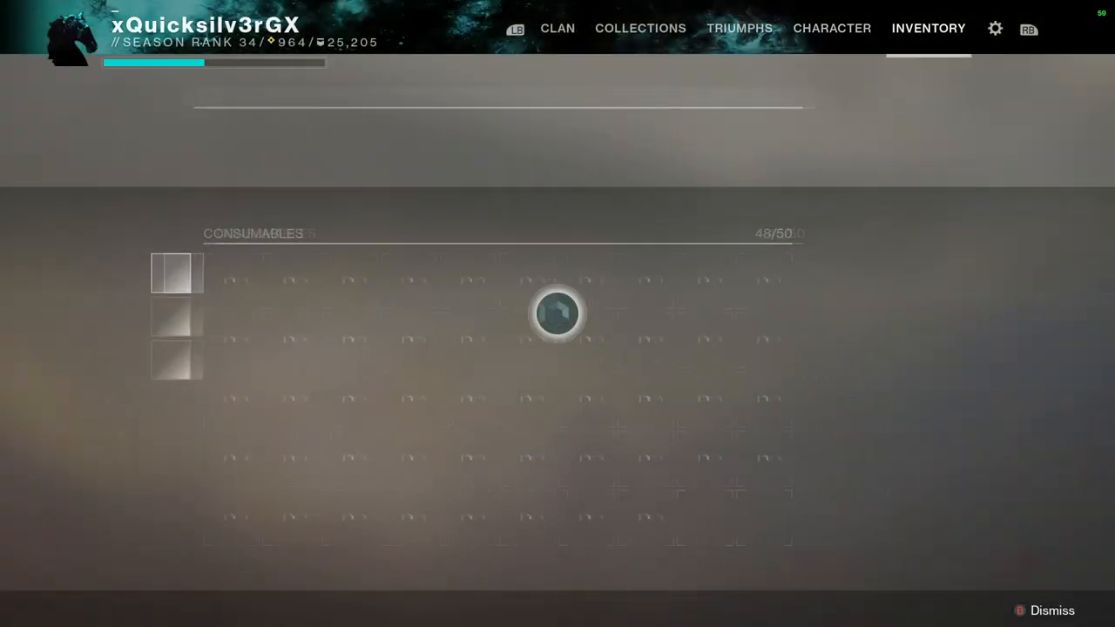
# Step: Keep Graphics Quality at Highest in the Video settings, review Advanced Video, and dismiss
pyautogui.click(995, 28)
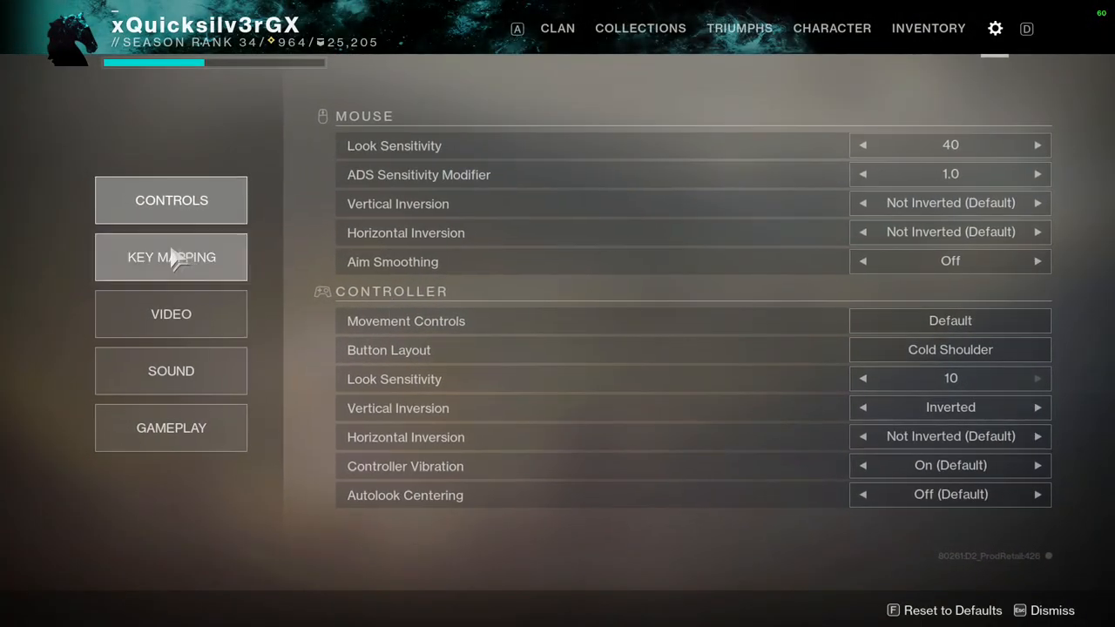
pyautogui.click(171, 314)
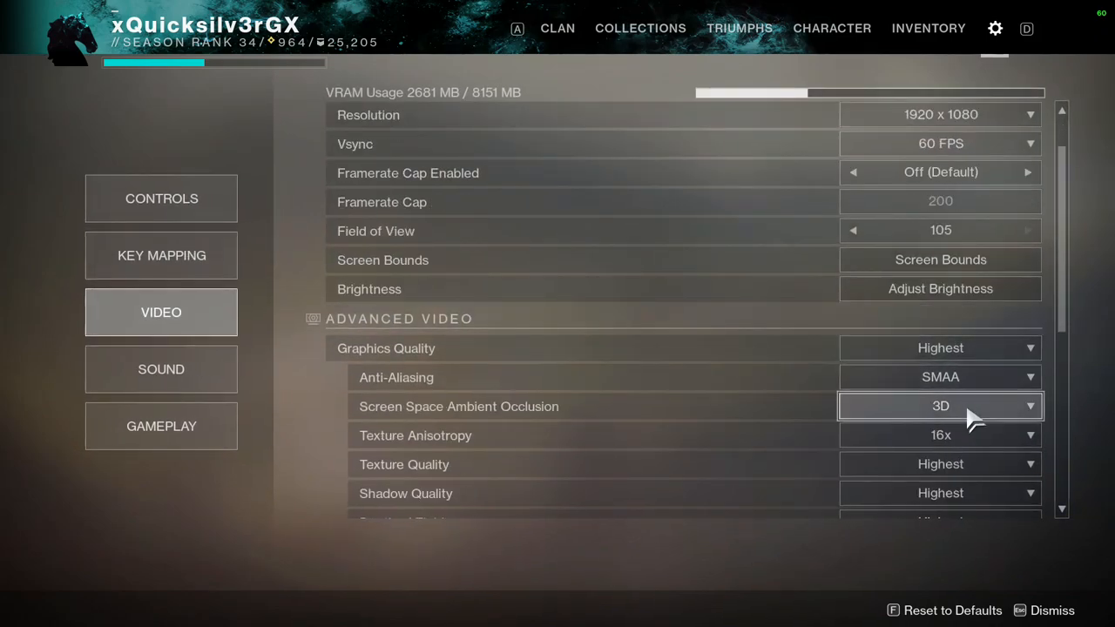
pyautogui.click(940, 348)
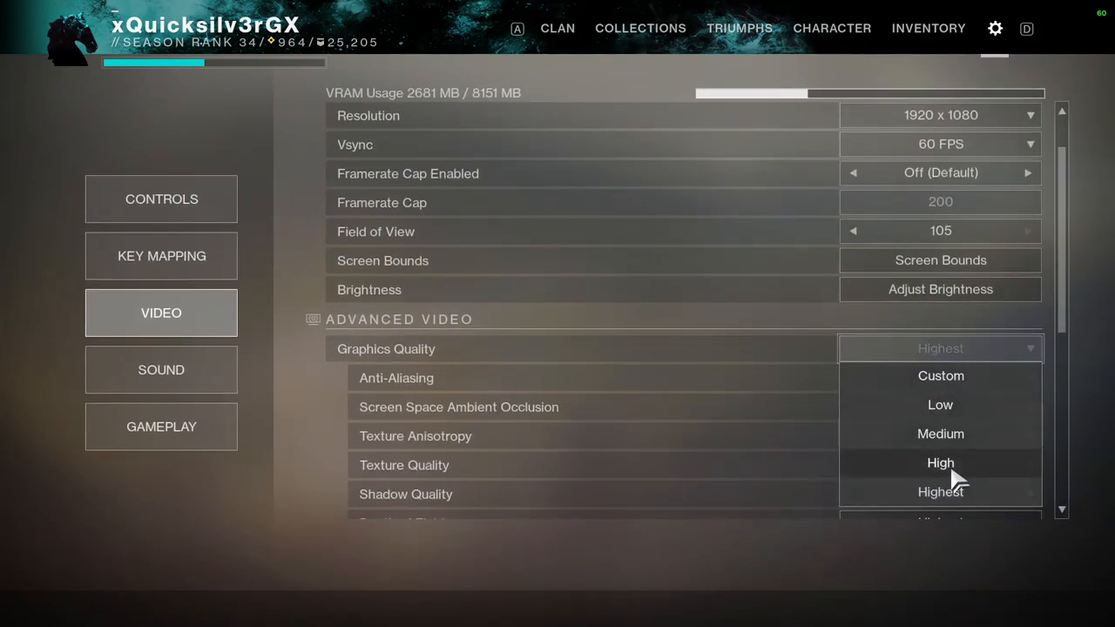
pyautogui.click(940, 491)
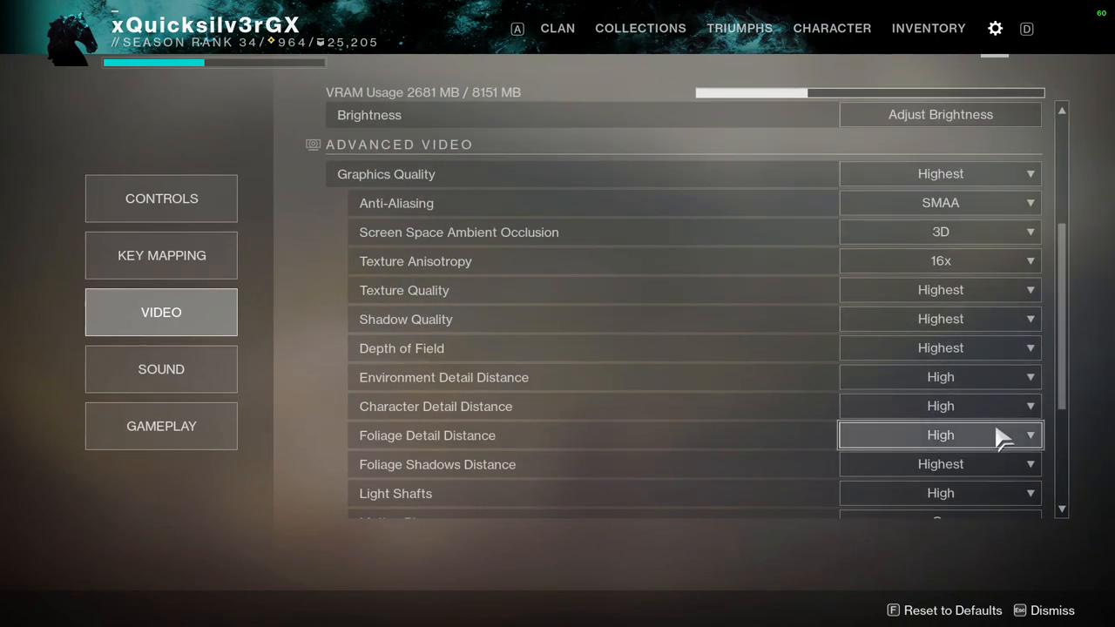
pyautogui.scroll(-3)
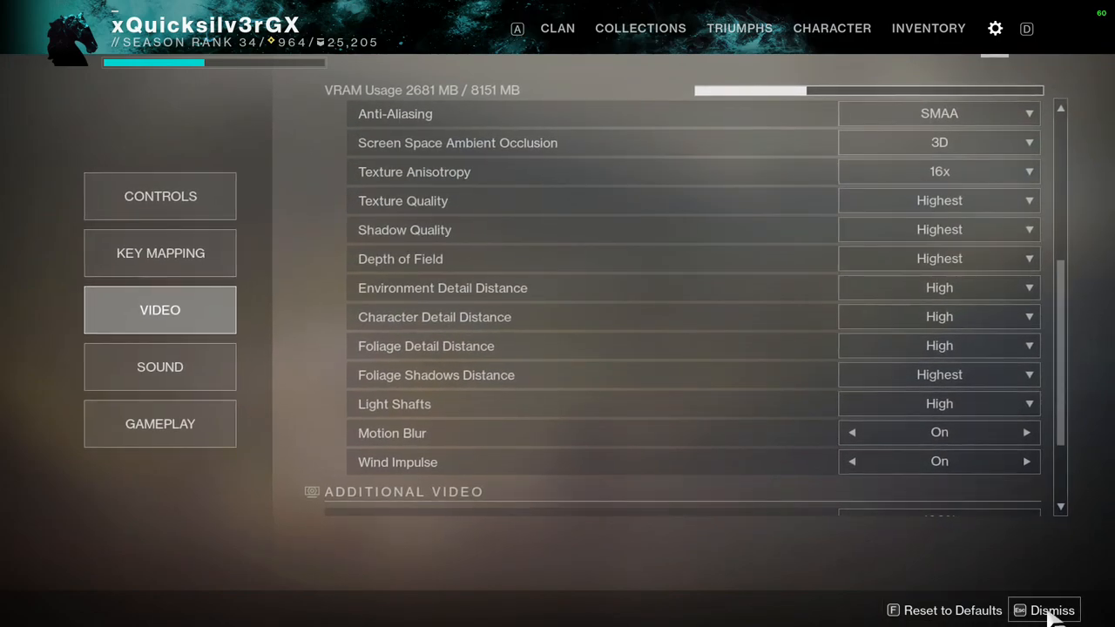
pyautogui.click(1052, 609)
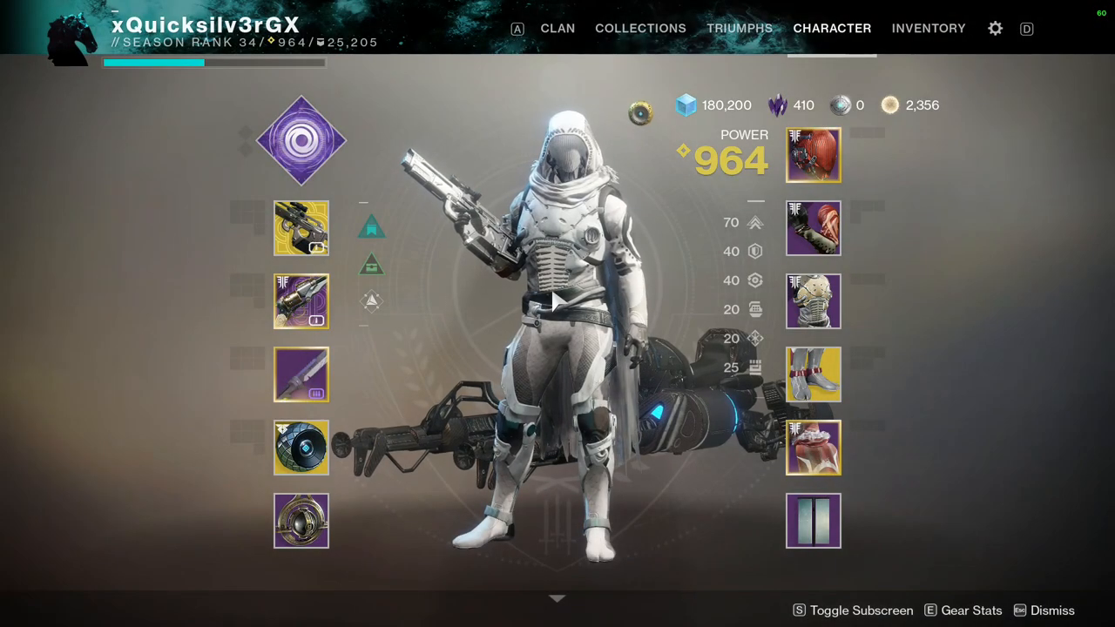
# Step: Preview and apply the Precursor Vex Chrome shader on the Badlander shotgun, then return
pyautogui.click(299, 228)
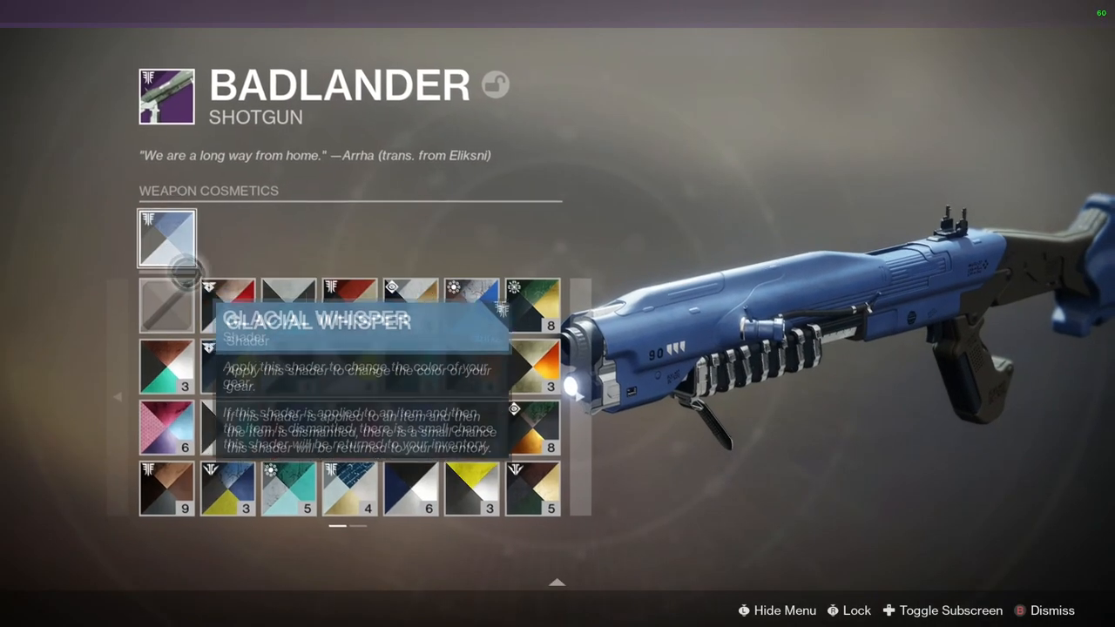
pyautogui.click(275, 300)
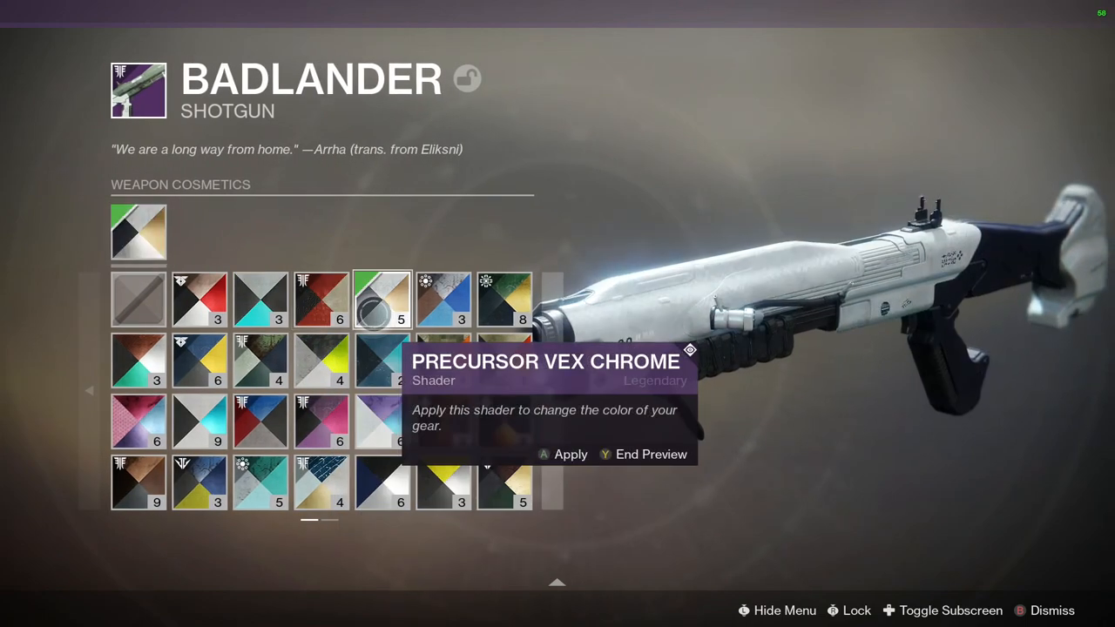
pyautogui.click(570, 452)
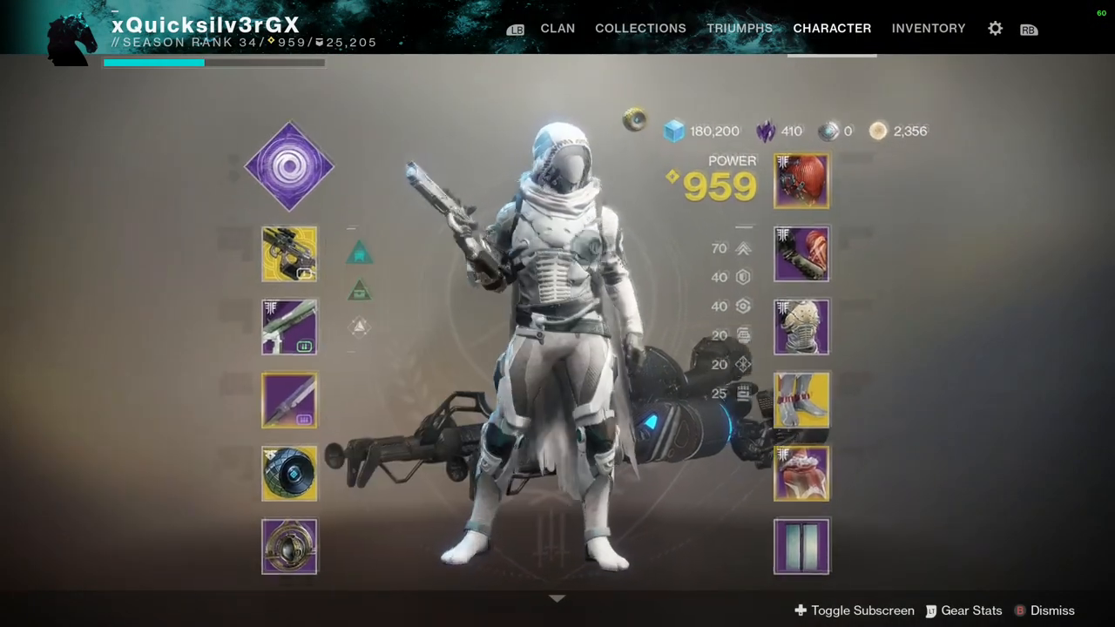
pyautogui.click(289, 253)
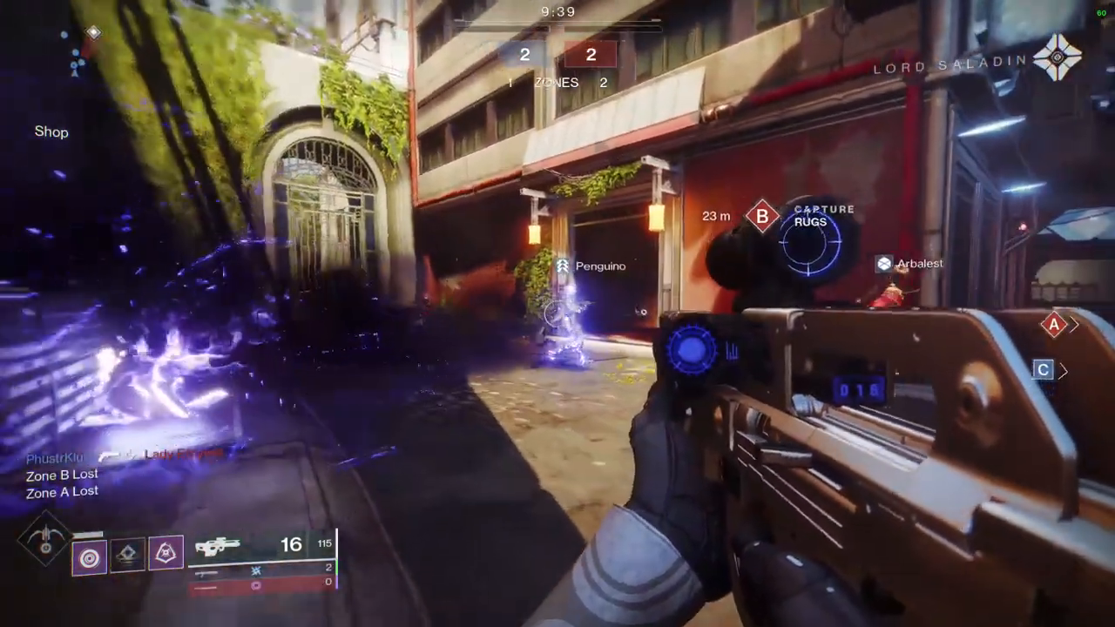
pyautogui.moveTo(558, 313)
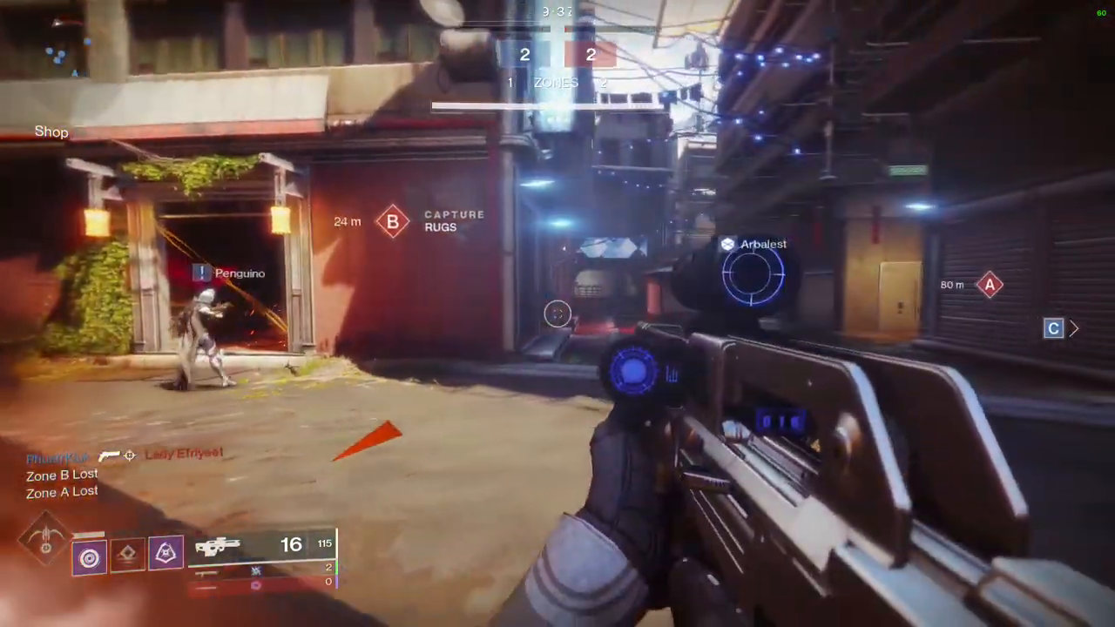
# Step: Aim down sights and fire on enemy players while capturing Zone B in the Control match
pyautogui.click(558, 314)
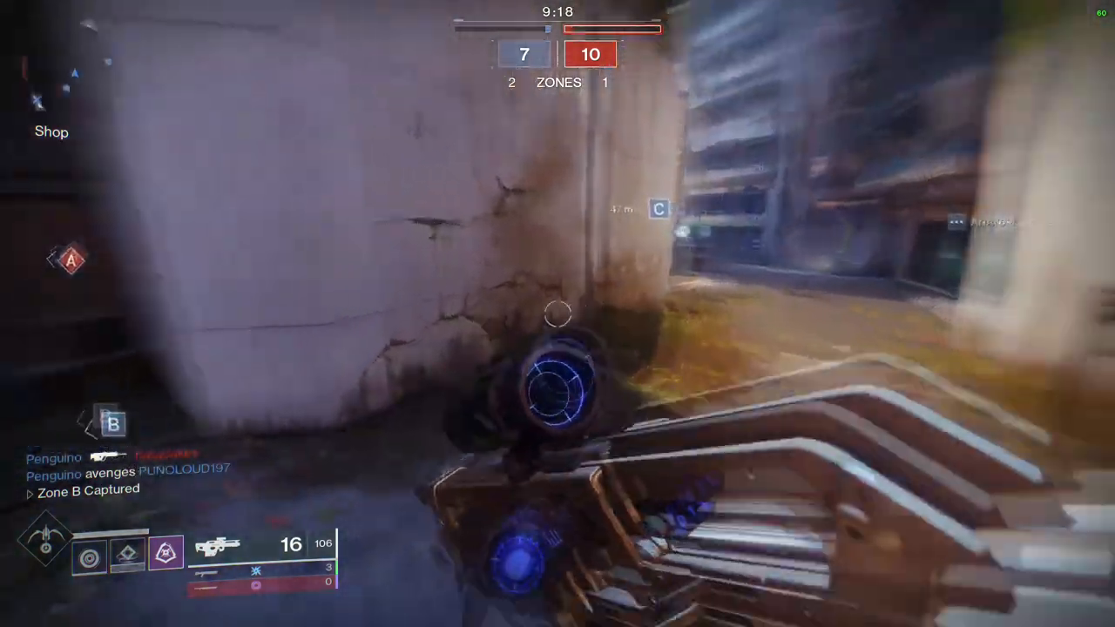
pyautogui.click(557, 314)
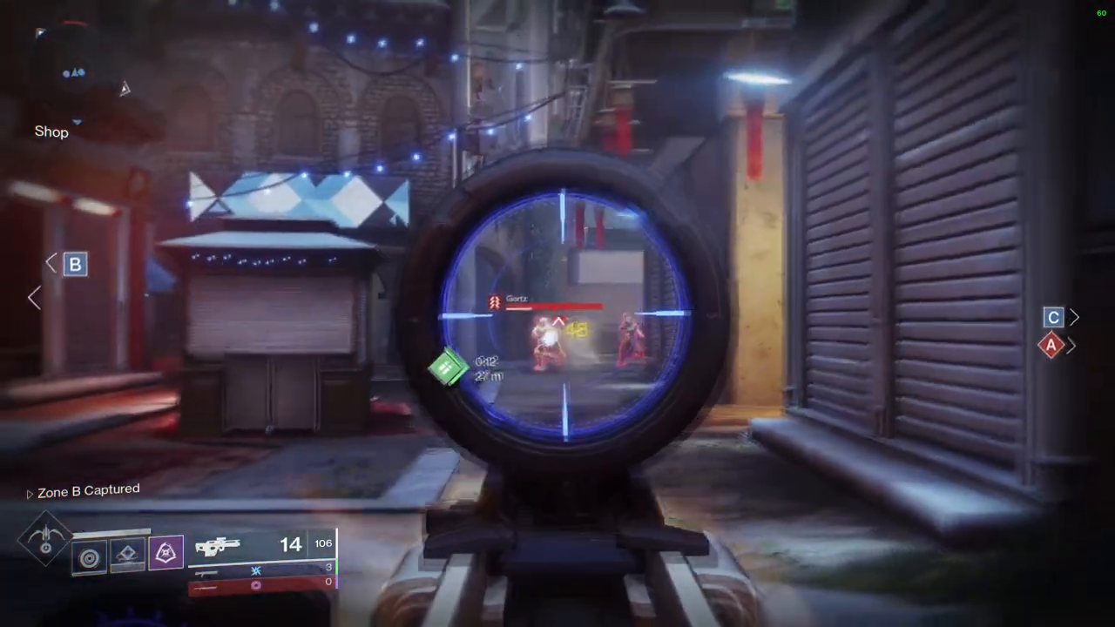
pyautogui.click(558, 322)
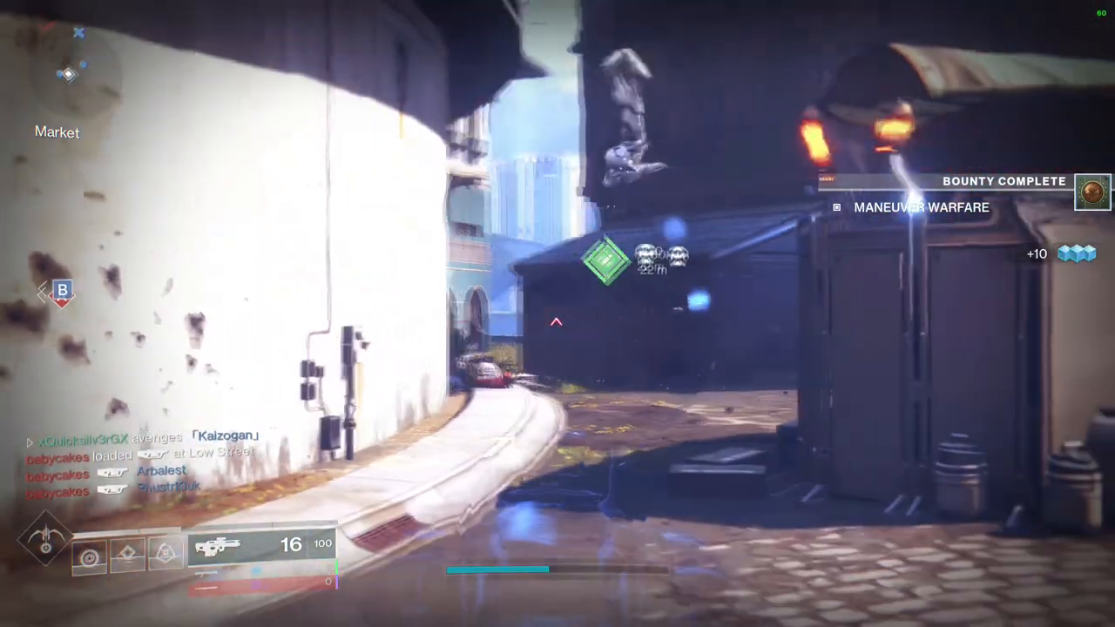
pyautogui.rightClick(557, 314)
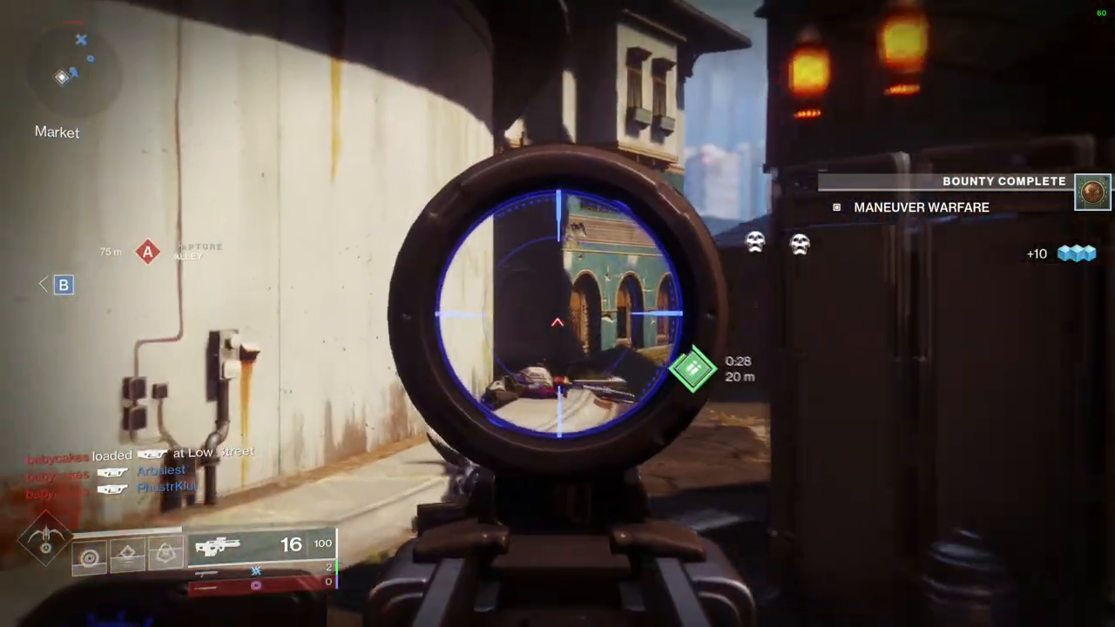
pyautogui.click(557, 314)
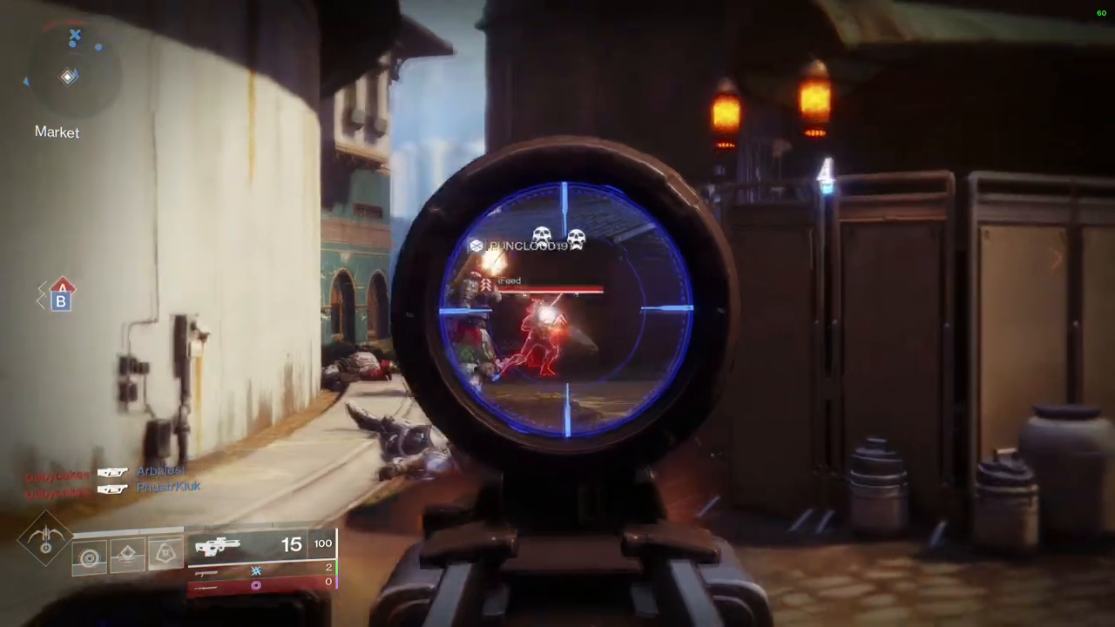
pyautogui.click(557, 313)
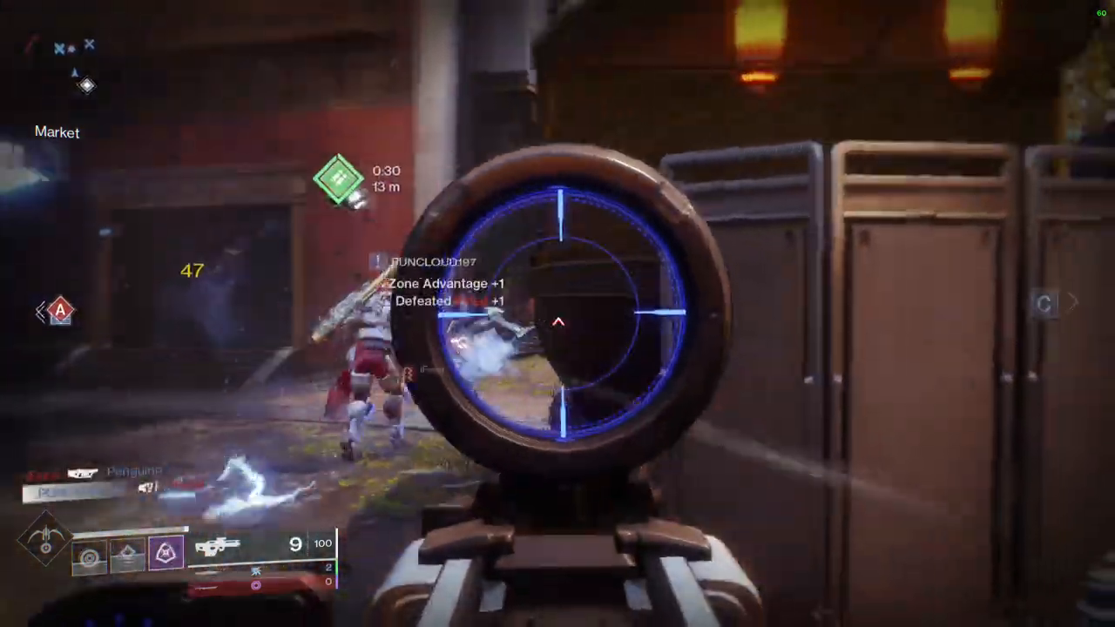